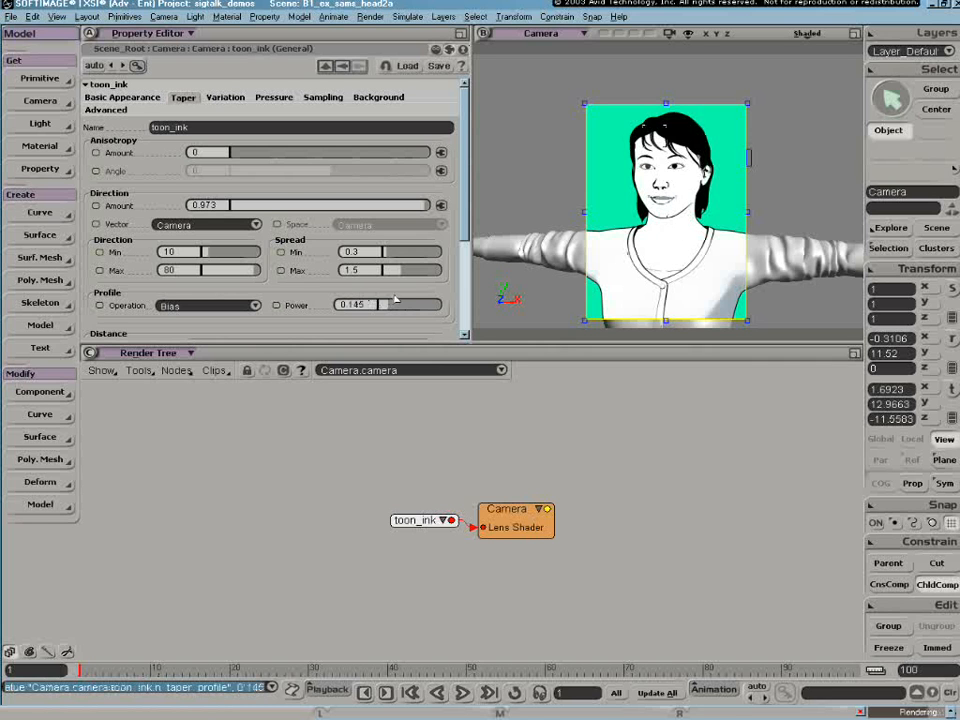
Raise the toon_ink taper profile Bias power to 0.831, then undo the latest value change.
left_click_drag(360, 305, 430, 305)
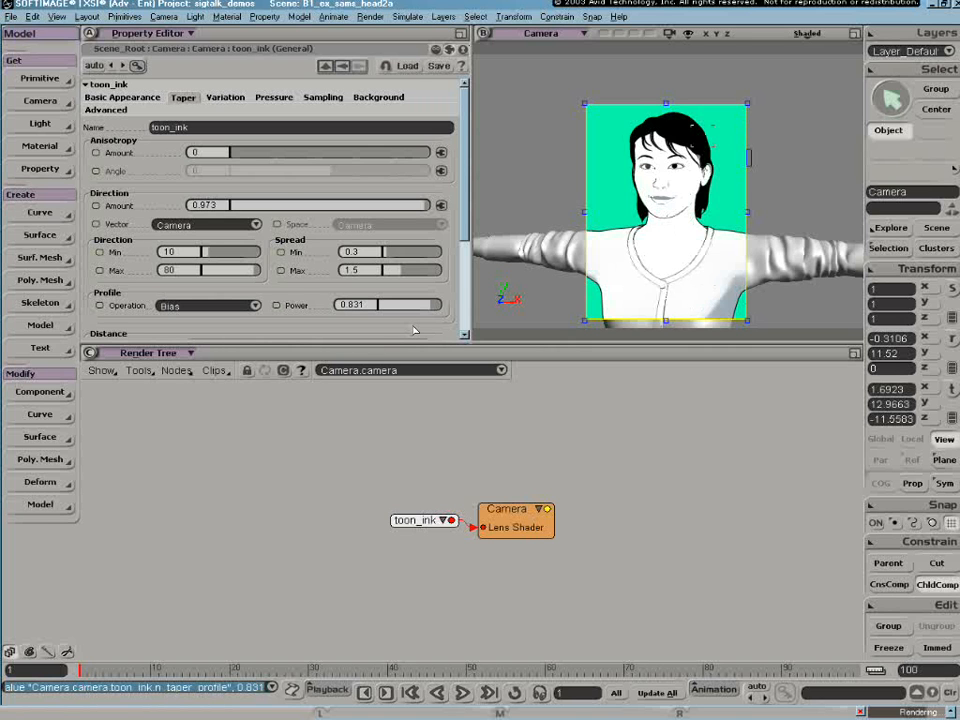
key("ctrl+z")
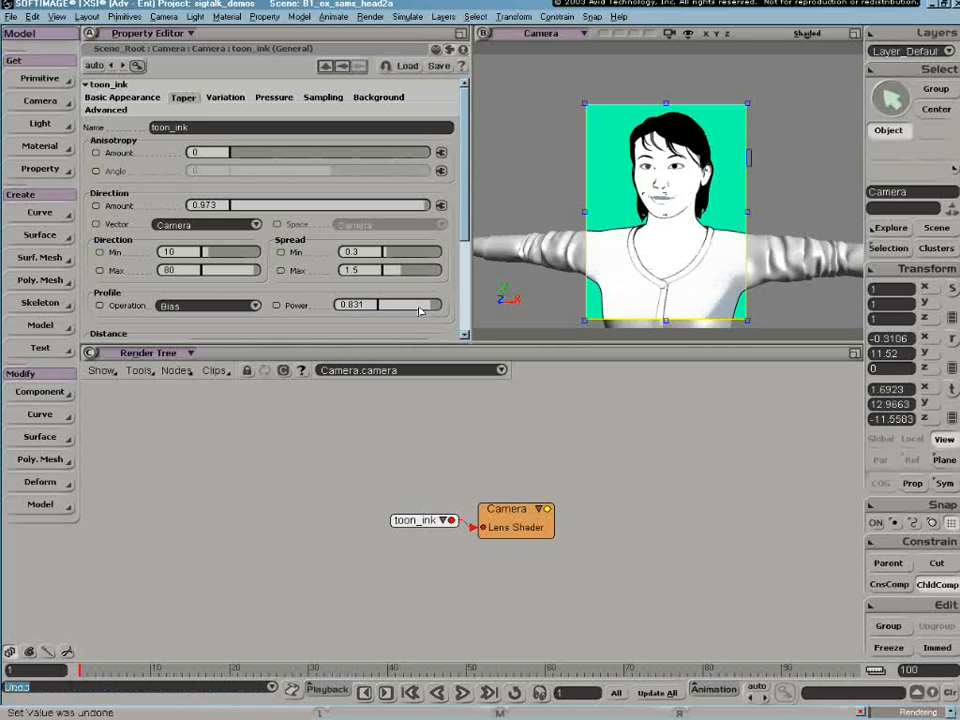